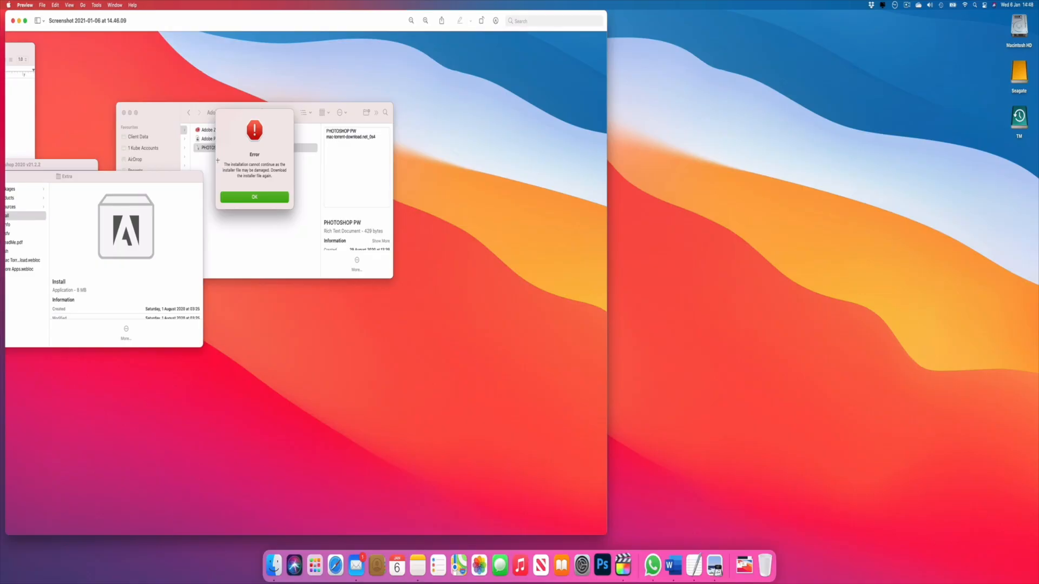
Step: Check the Mac's system details in About This Mac, then close the overview
{"action": "left_click", "coordinate": [6, 6]}
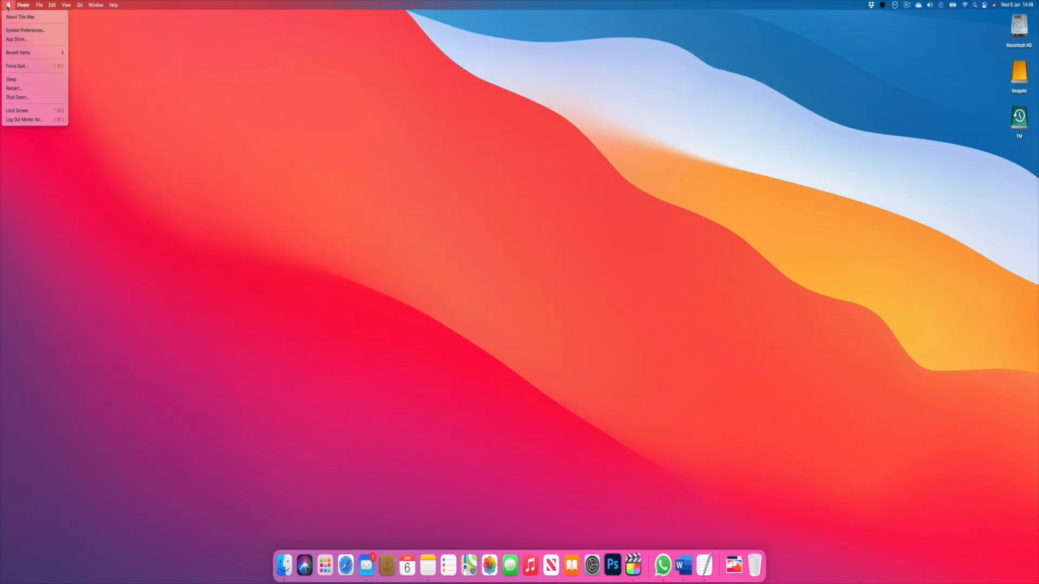
{"action": "left_click", "coordinate": [19, 16]}
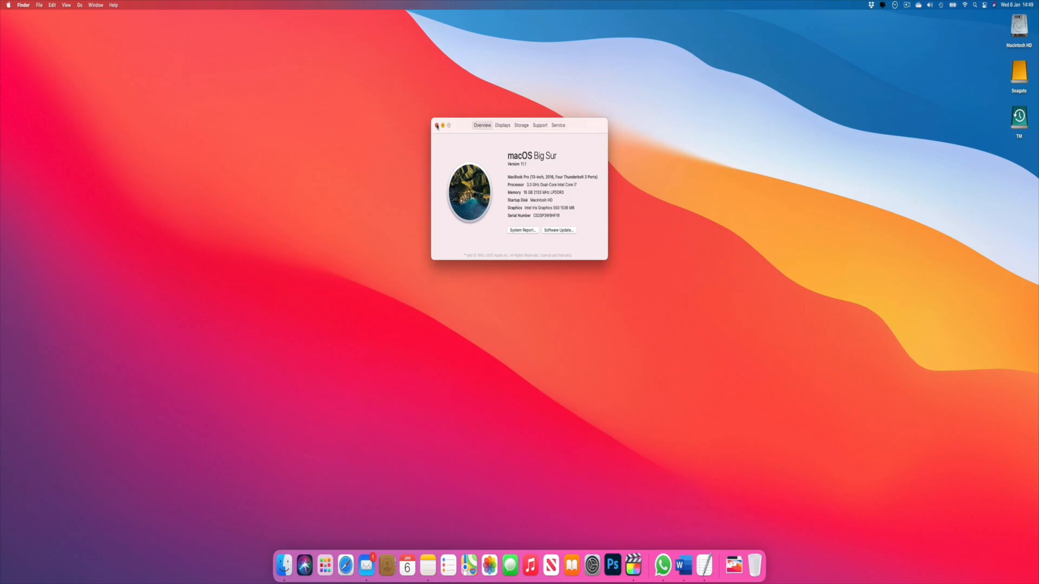
{"action": "left_click", "coordinate": [436, 126]}
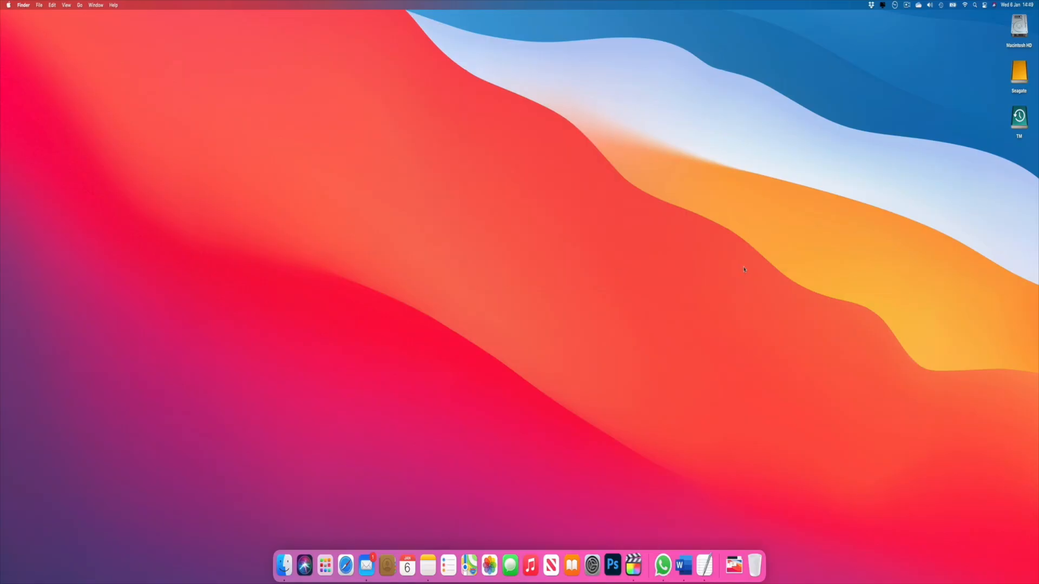
{"action": "mouse_move", "coordinate": [771, 278]}
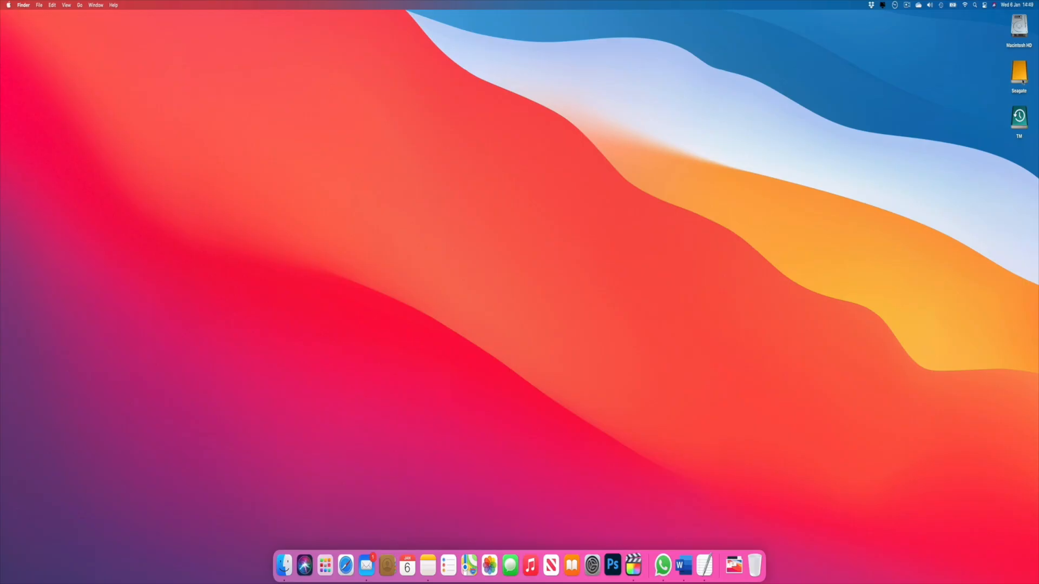
Step: Browse the Seagate drive and launch the Photoshop 2020 disk image
{"action": "double_click", "coordinate": [1019, 72]}
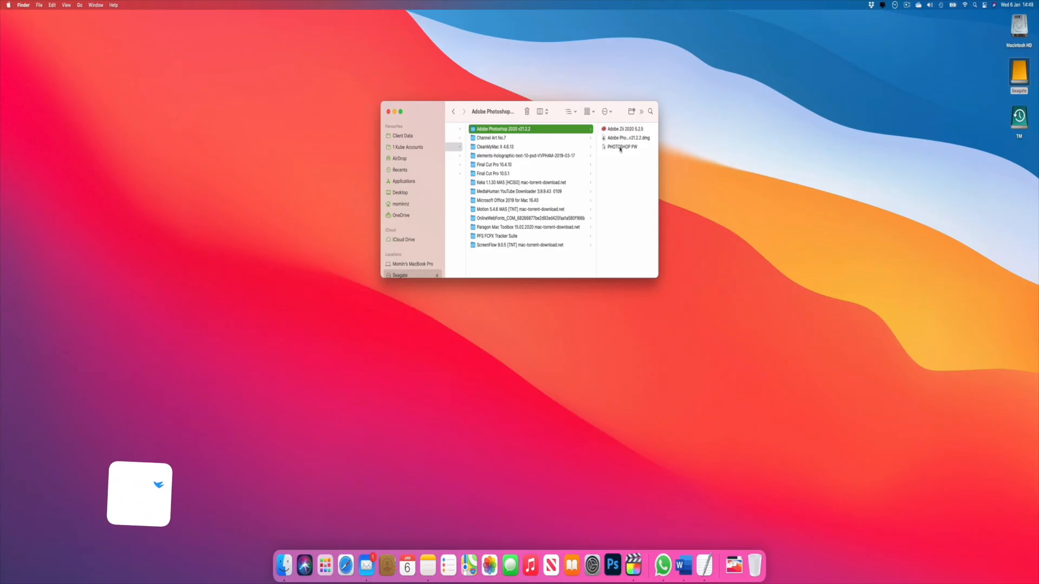
{"action": "left_click", "coordinate": [567, 111]}
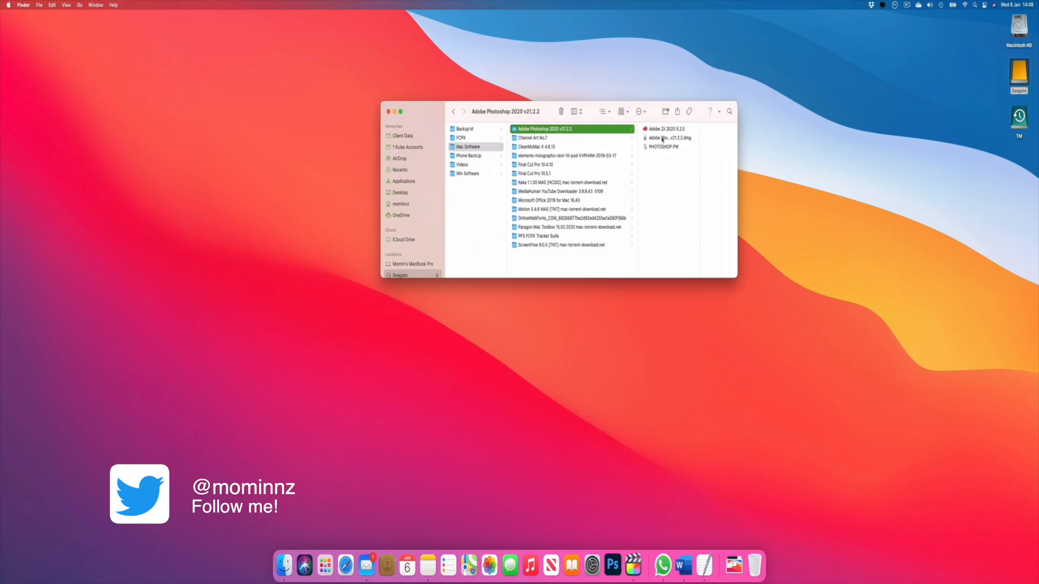
{"action": "double_click", "coordinate": [669, 137]}
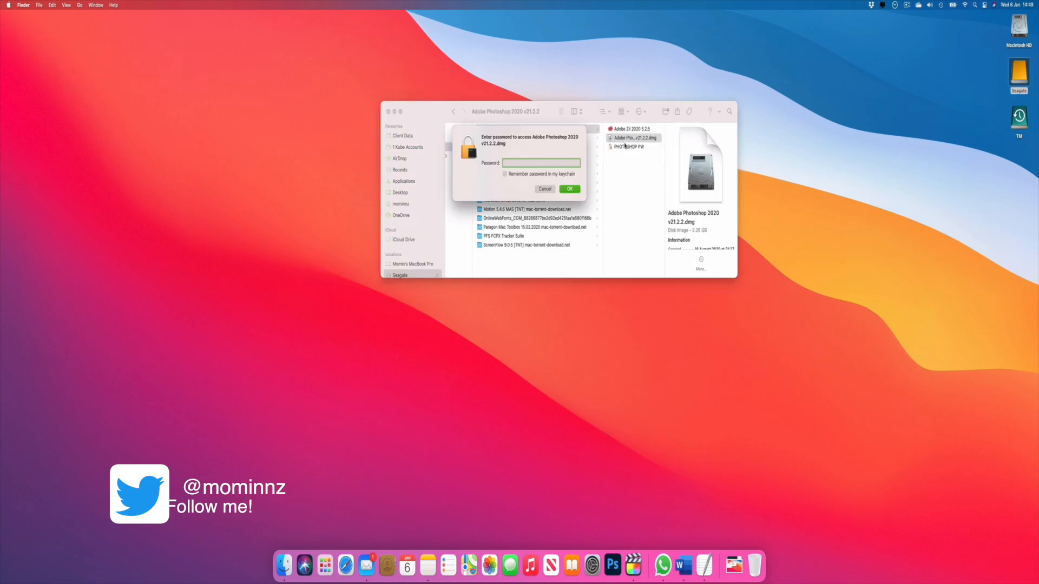
Step: Unlock the disk image with the password from the PHOTOSHOP PW note
{"action": "double_click", "coordinate": [629, 146]}
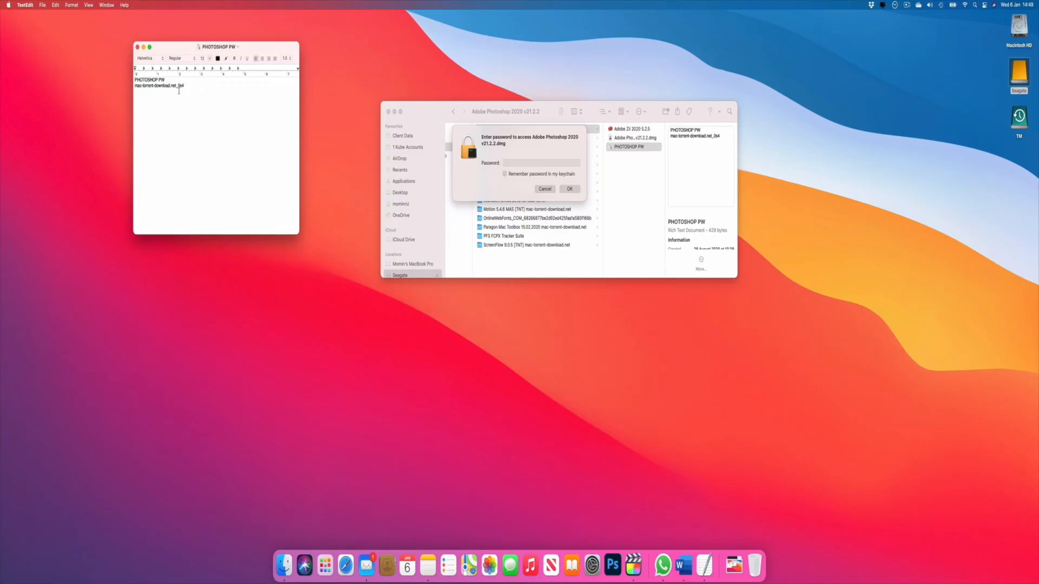
{"action": "double_click", "coordinate": [159, 84]}
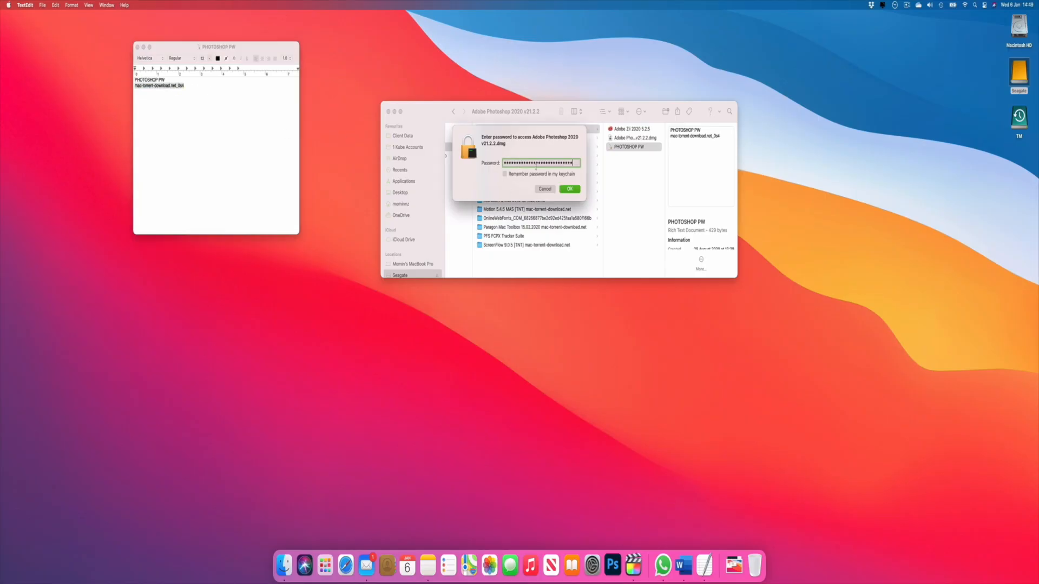
{"action": "left_click", "coordinate": [569, 188]}
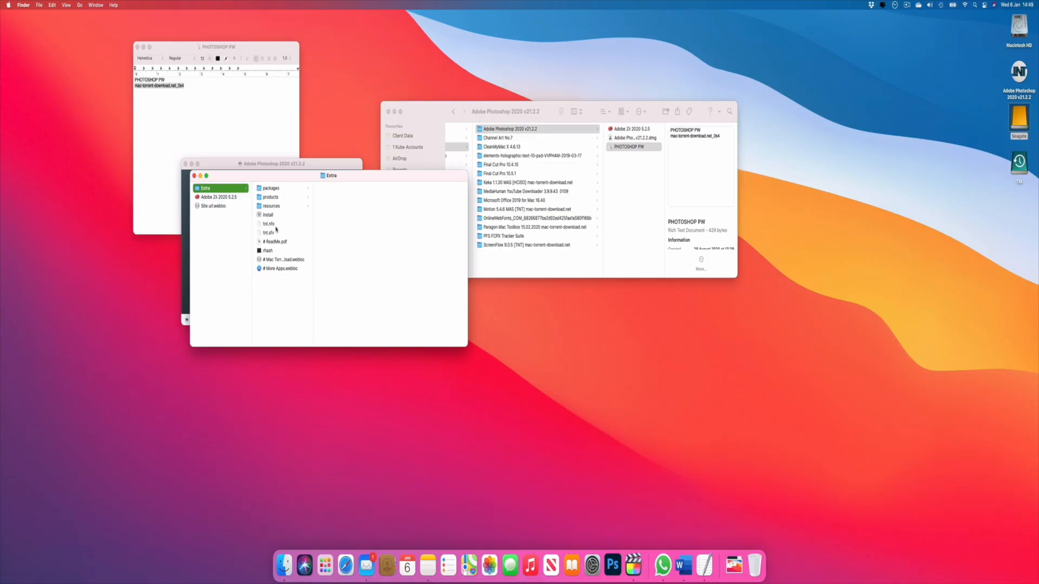
Step: Launch Install from the Extra folder and dismiss the damaged-installer error
{"action": "left_click", "coordinate": [268, 214]}
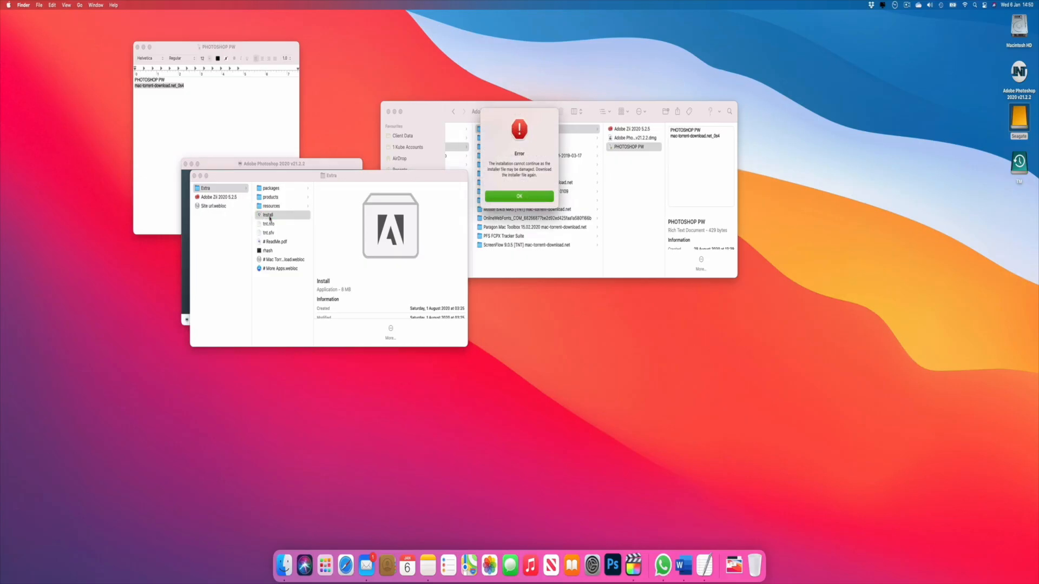
{"action": "mouse_move", "coordinate": [195, 176]}
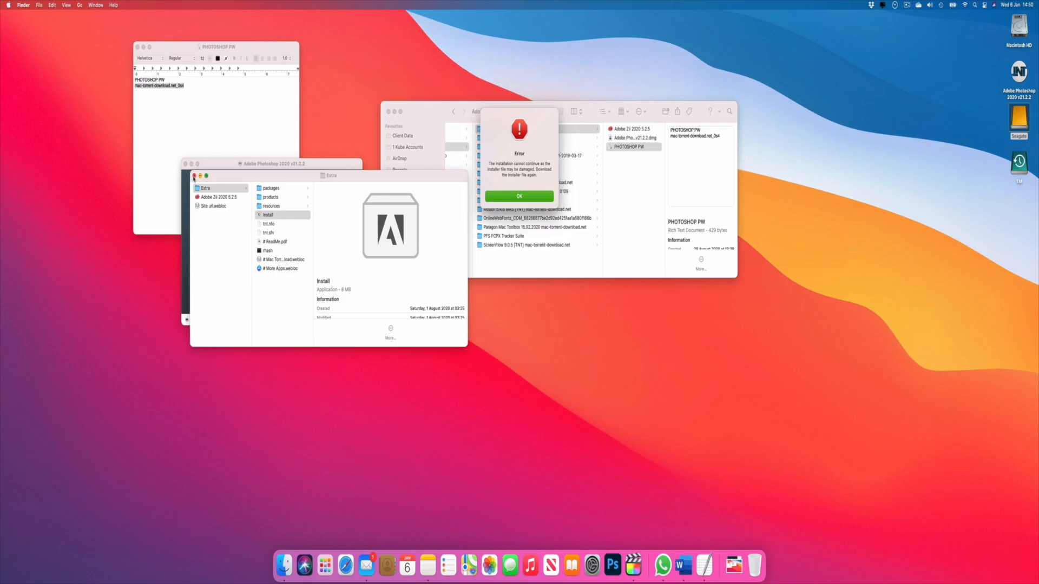
{"action": "left_click", "coordinate": [518, 196]}
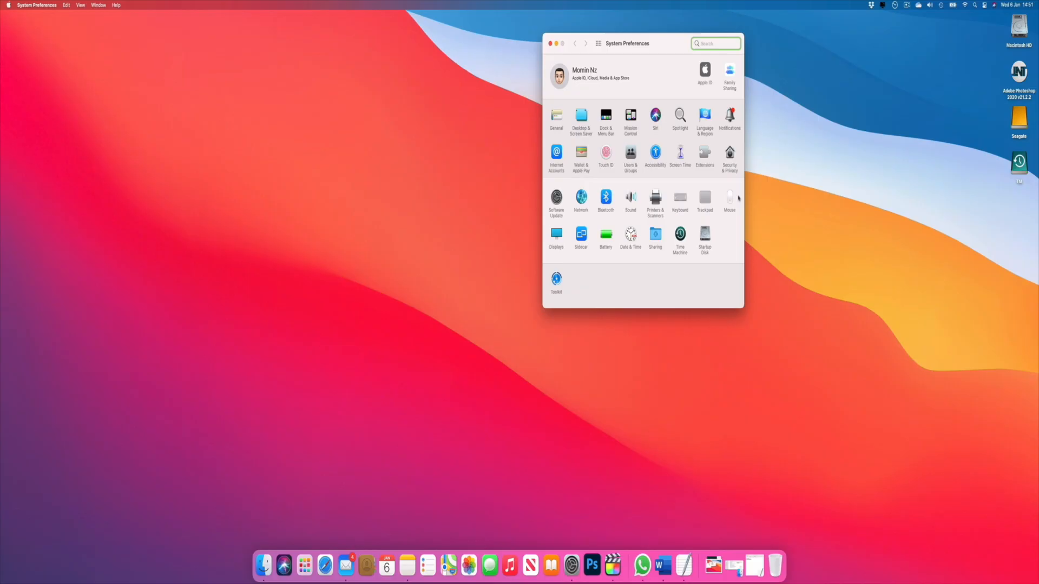
Step: Review the Security & Privacy download settings, then close the window
{"action": "left_click", "coordinate": [728, 154]}
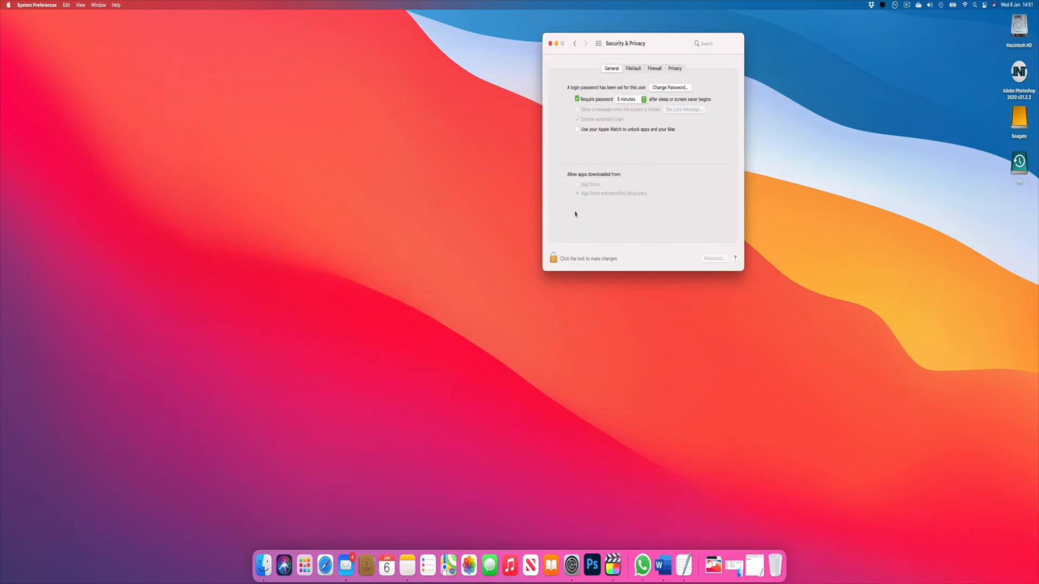
{"action": "mouse_move", "coordinate": [652, 212]}
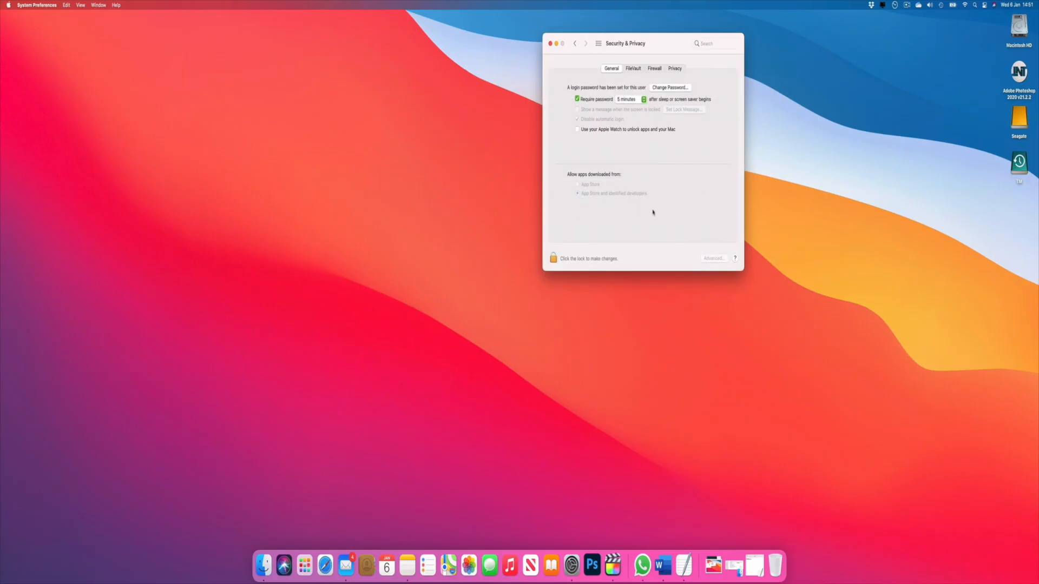
{"action": "mouse_move", "coordinate": [683, 197]}
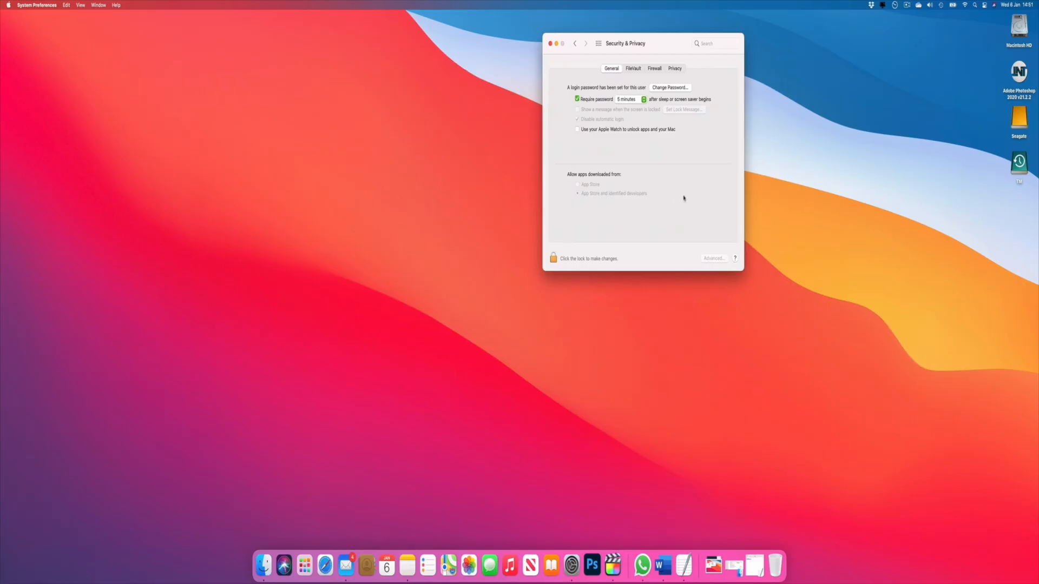
{"action": "mouse_move", "coordinate": [569, 228]}
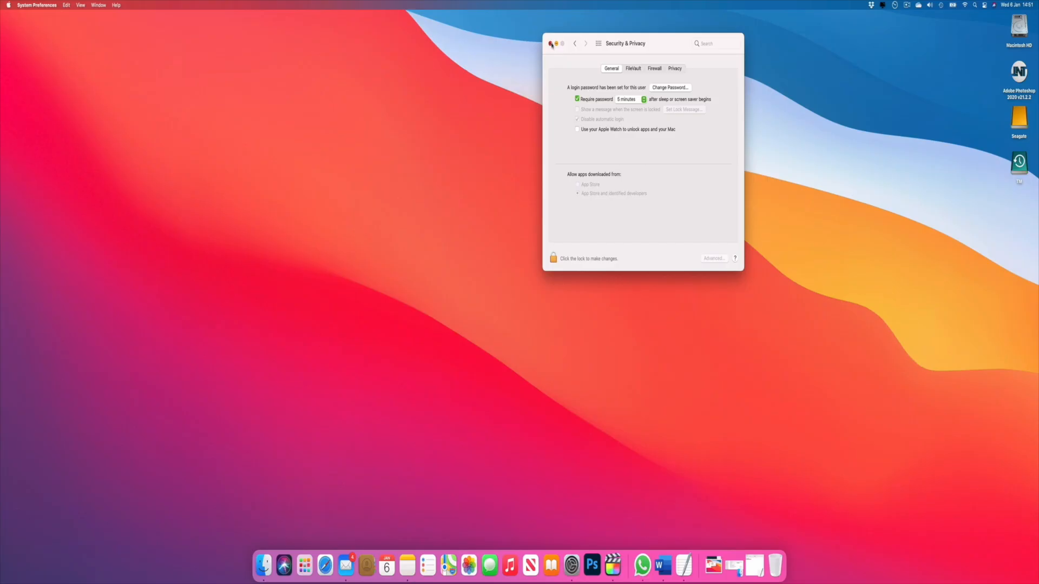
{"action": "left_click", "coordinate": [551, 43]}
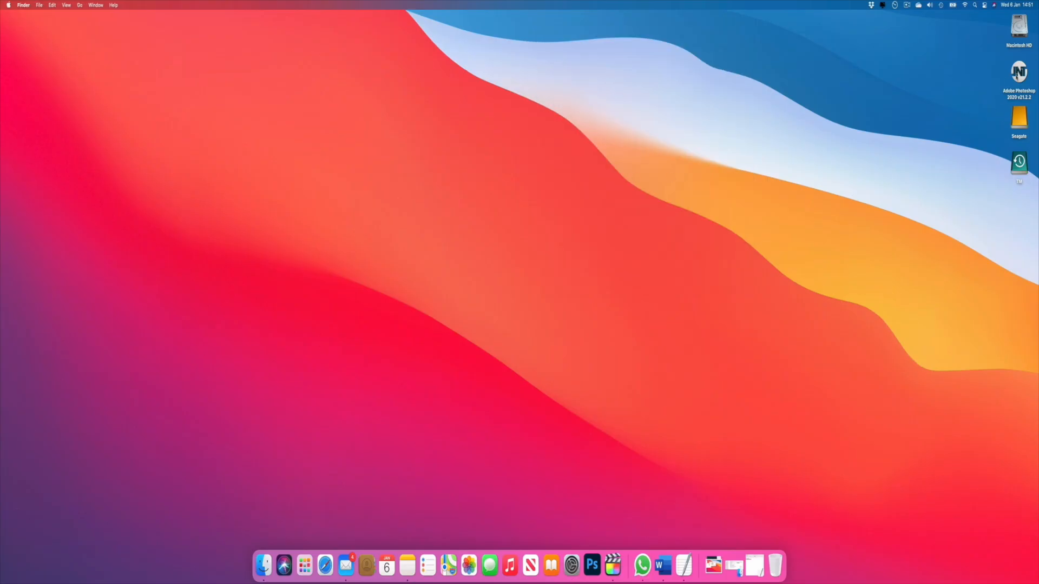
Step: Show the package contents of the Install app inside the disk image's Extra folder
{"action": "double_click", "coordinate": [1019, 71]}
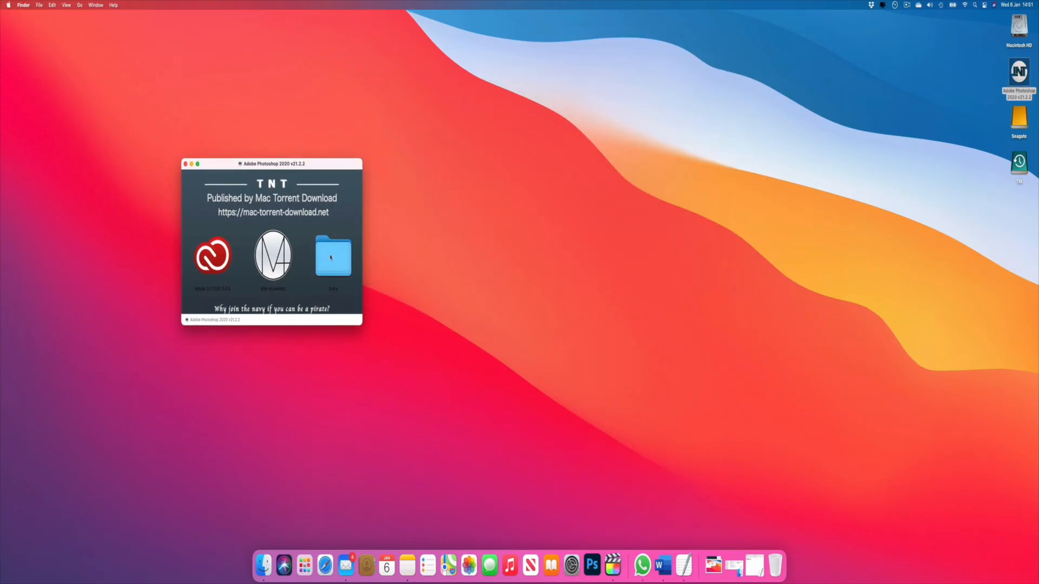
{"action": "double_click", "coordinate": [334, 255]}
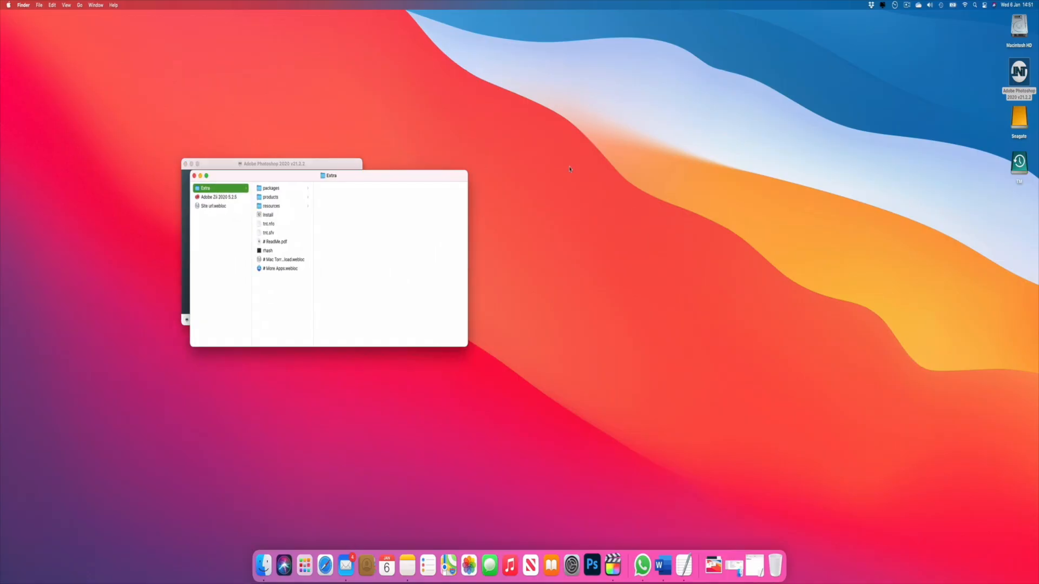
{"action": "left_click", "coordinate": [268, 214]}
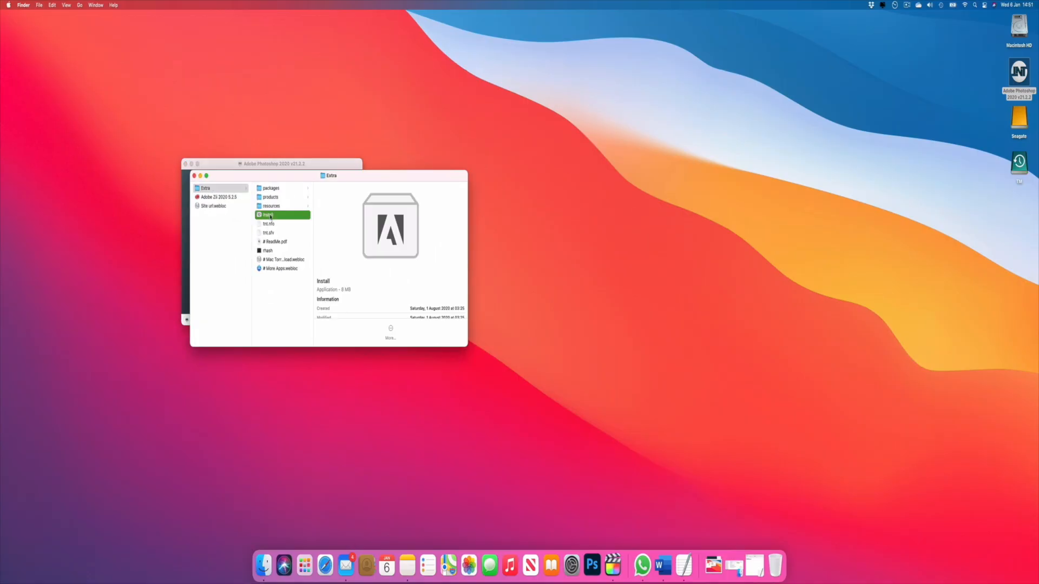
{"action": "right_click", "coordinate": [267, 215]}
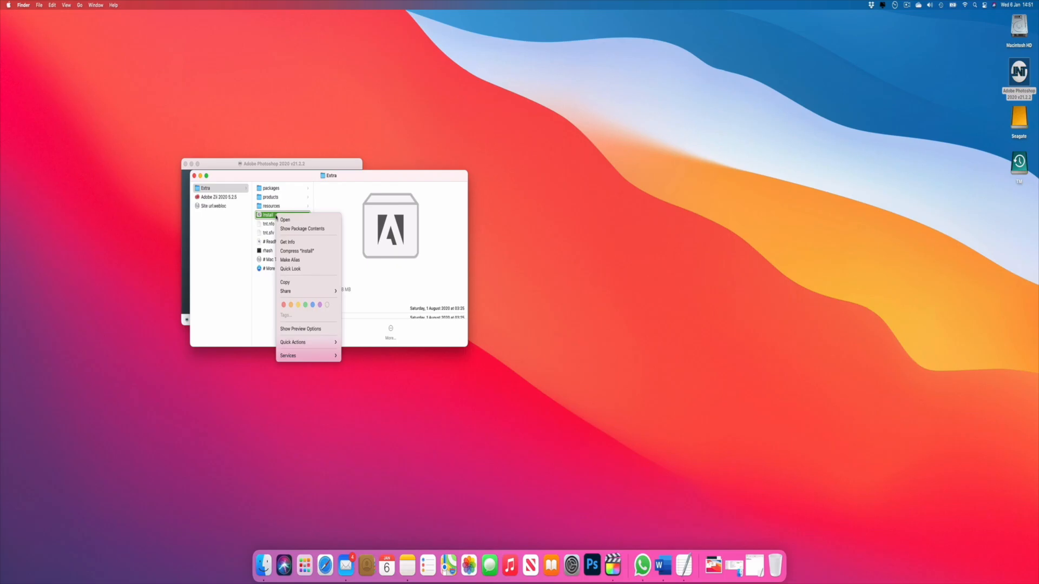
{"action": "mouse_move", "coordinate": [302, 228]}
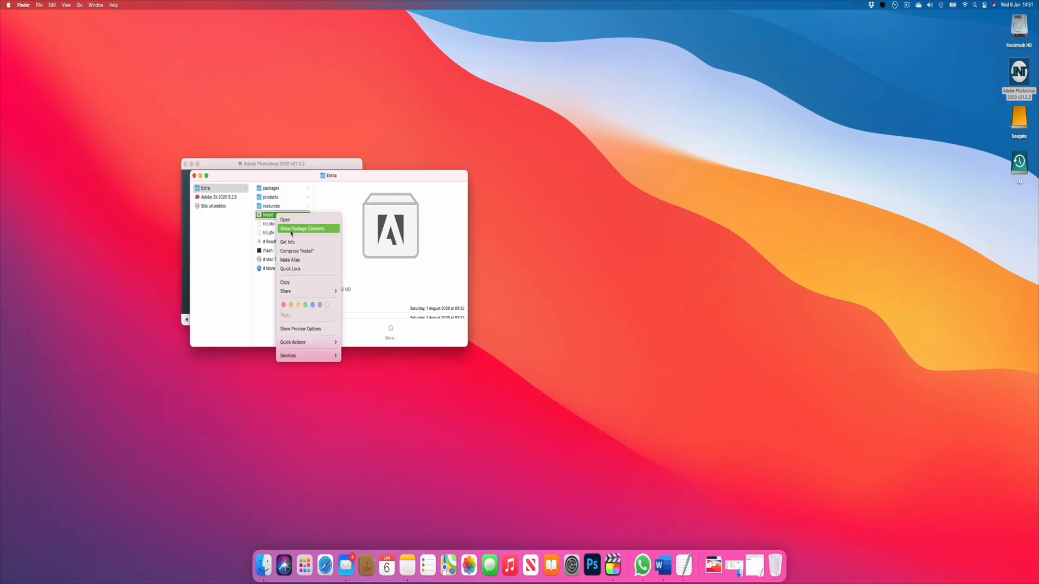
{"action": "left_click", "coordinate": [302, 228]}
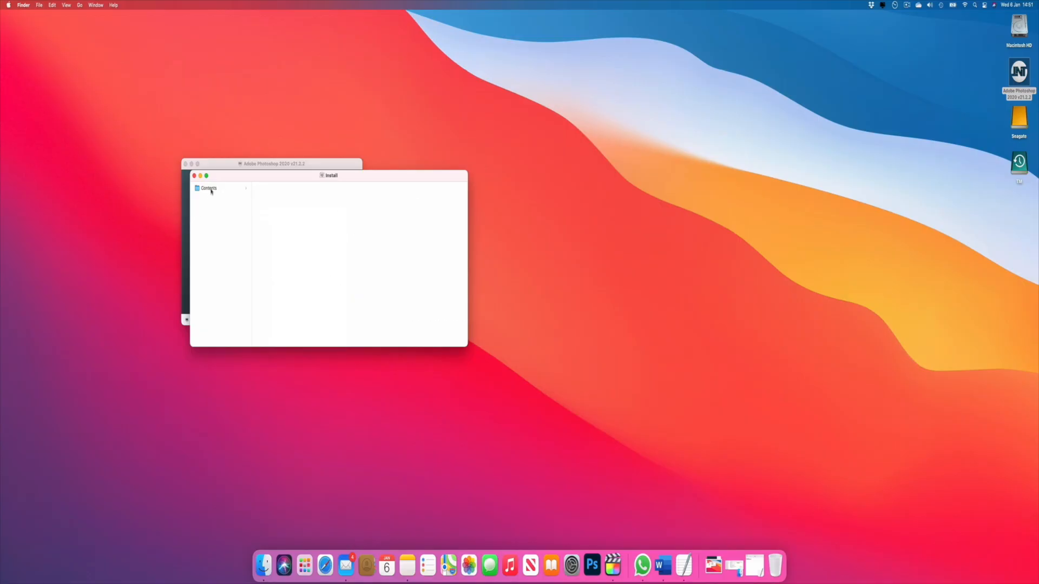
Step: Run the Install Unix executable from the Contents > MacOS folder
{"action": "left_click", "coordinate": [209, 188]}
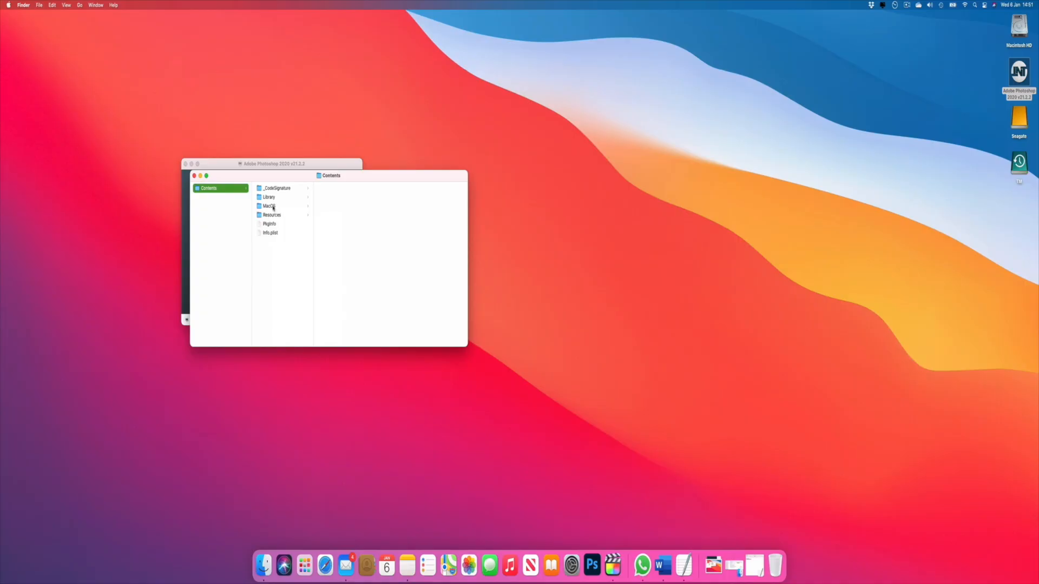
{"action": "left_click", "coordinate": [268, 205]}
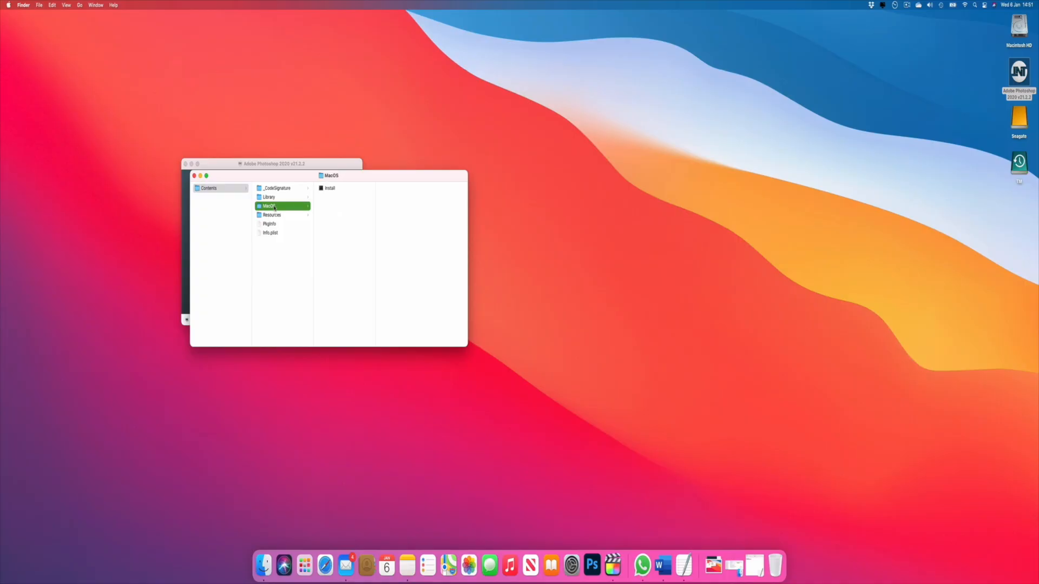
{"action": "left_click", "coordinate": [329, 188]}
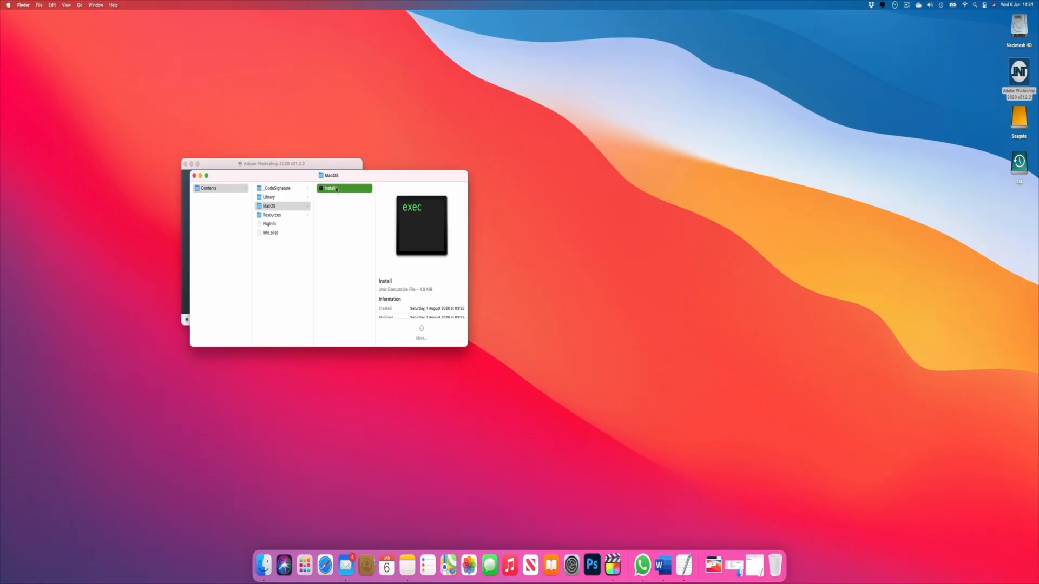
{"action": "right_click", "coordinate": [331, 188]}
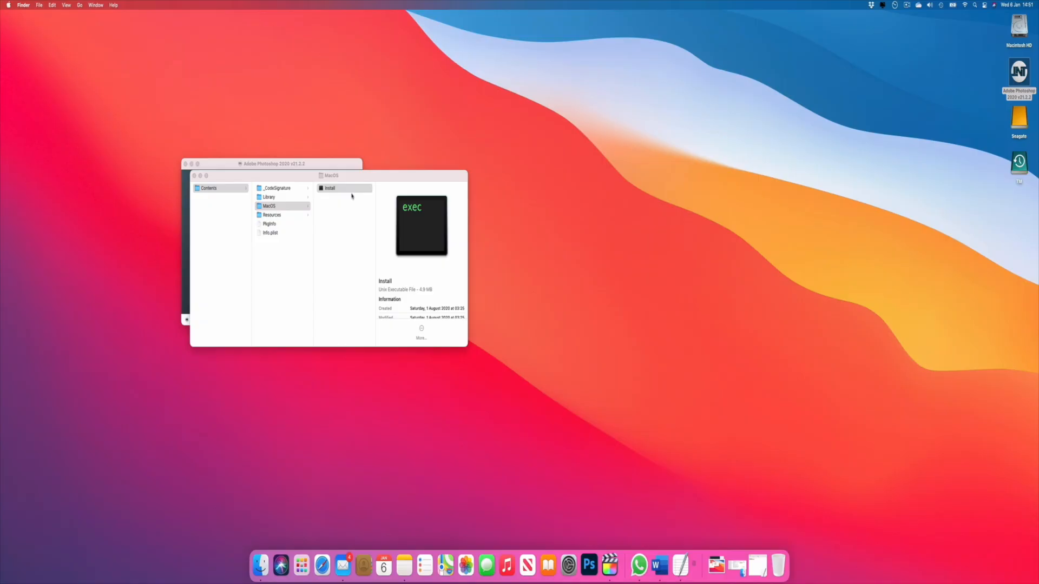
{"action": "double_click", "coordinate": [329, 187]}
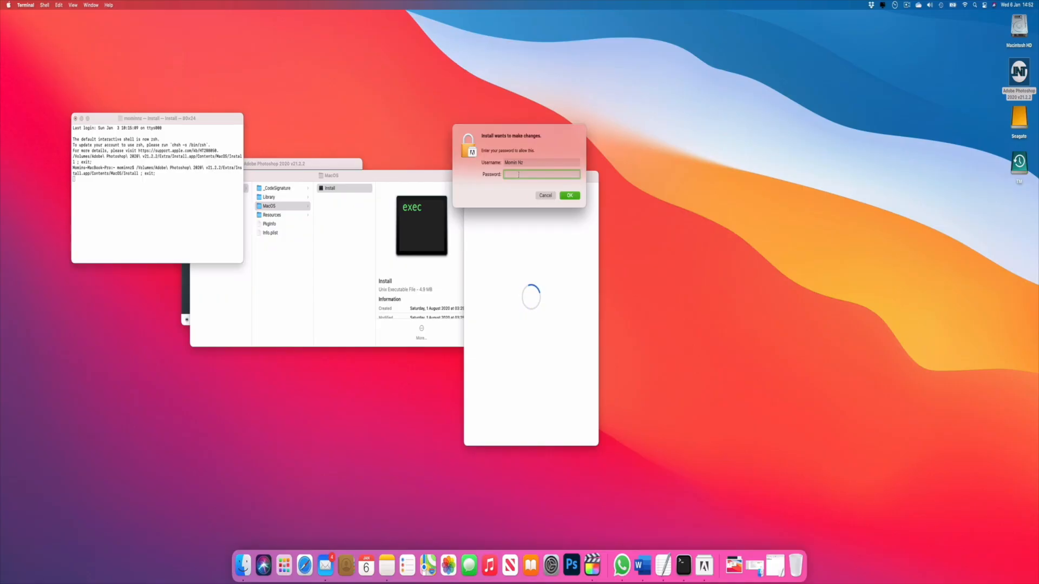
Step: Authorize the installer by entering the administrator password
{"action": "type", "text": "••••"}
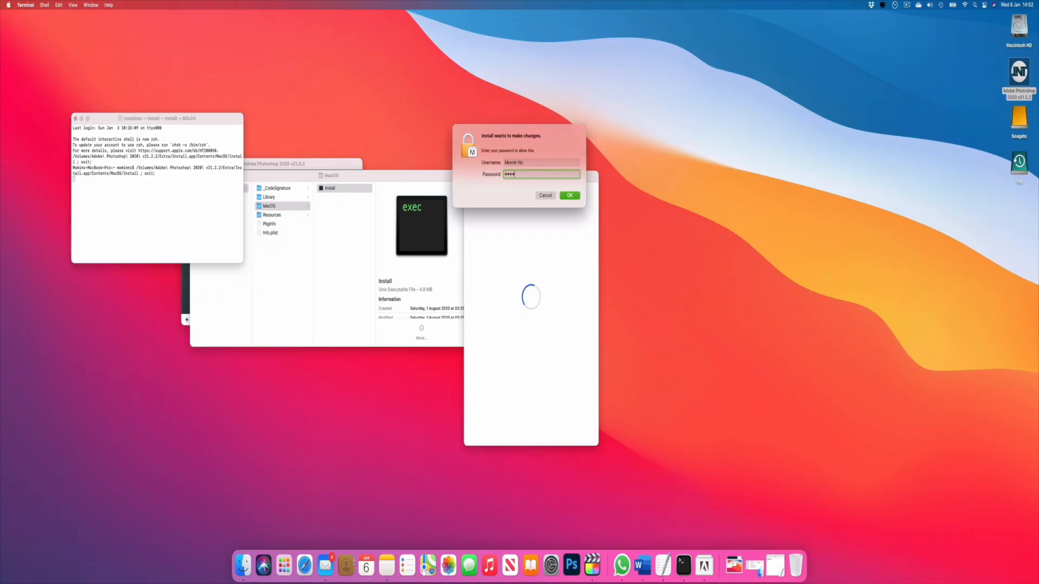
{"action": "left_click", "coordinate": [568, 195]}
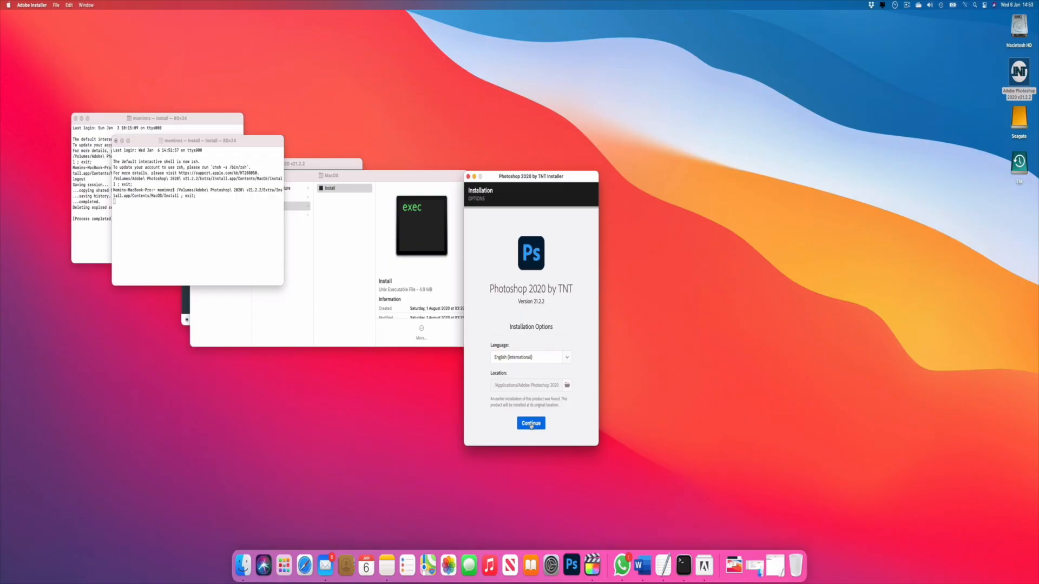
{"action": "mouse_move", "coordinate": [581, 217]}
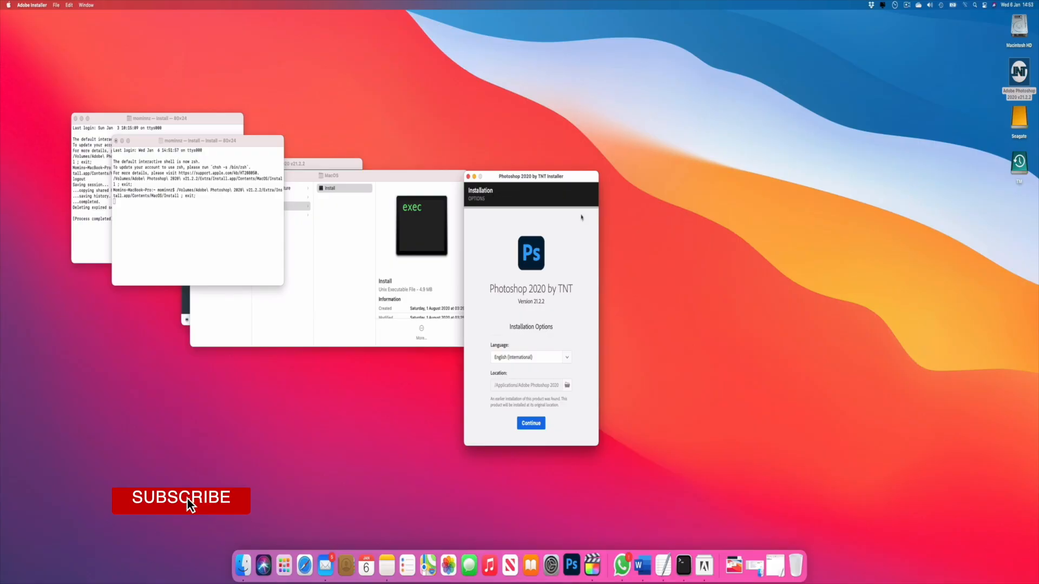
Step: Interact with the Photoshop 2020 installer's Installation Options screen
{"action": "left_click", "coordinate": [181, 497]}
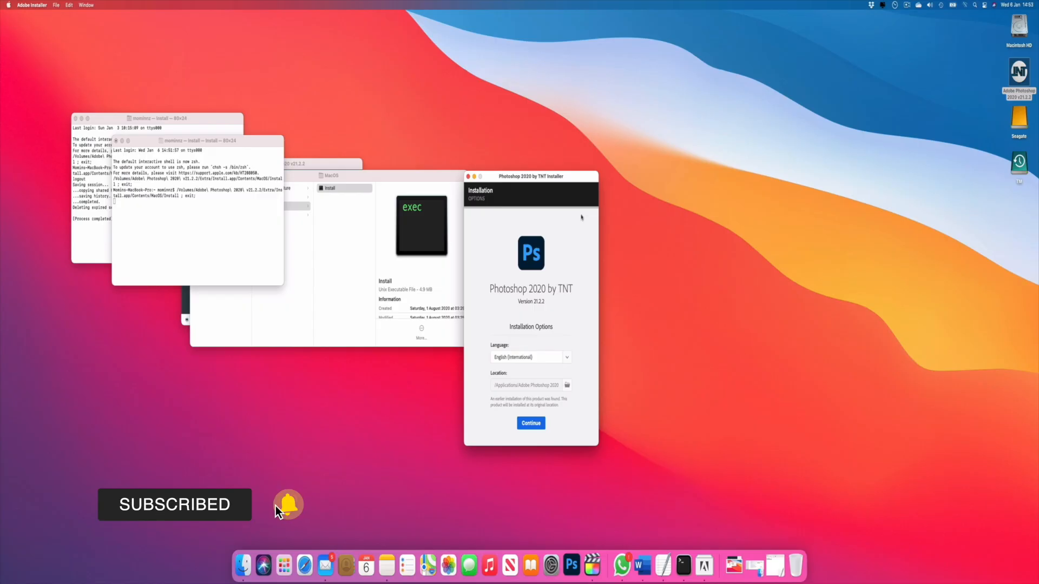